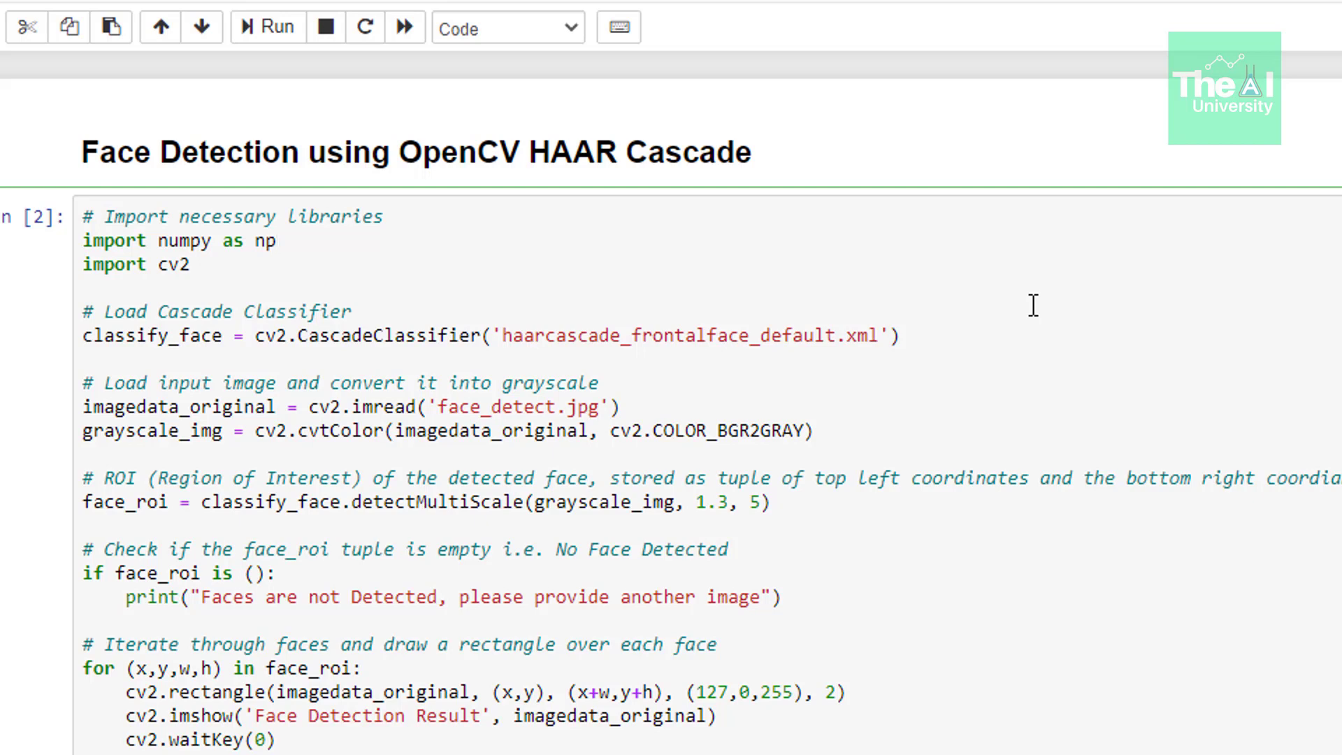
Scroll the notebook down to the 'Showing face and eye detection together' cell loading both Haar cascades.
click(277, 241)
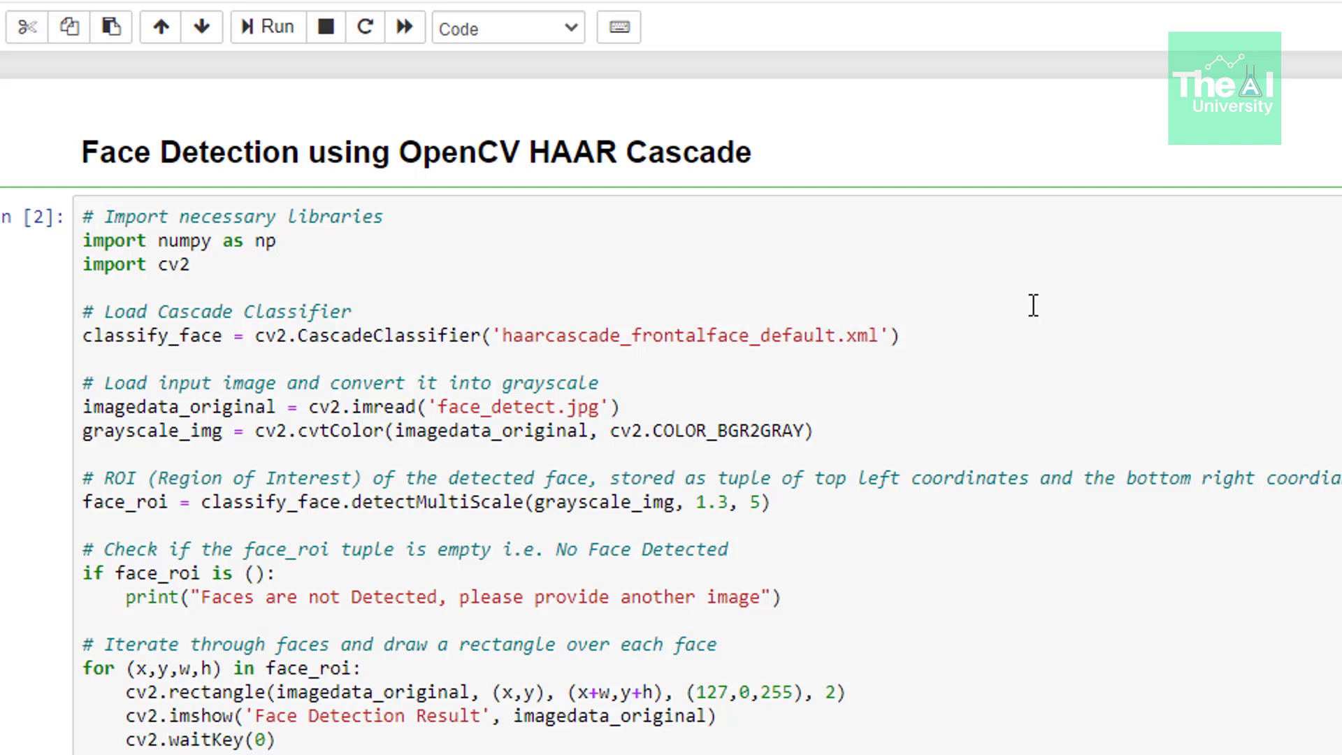
click(276, 241)
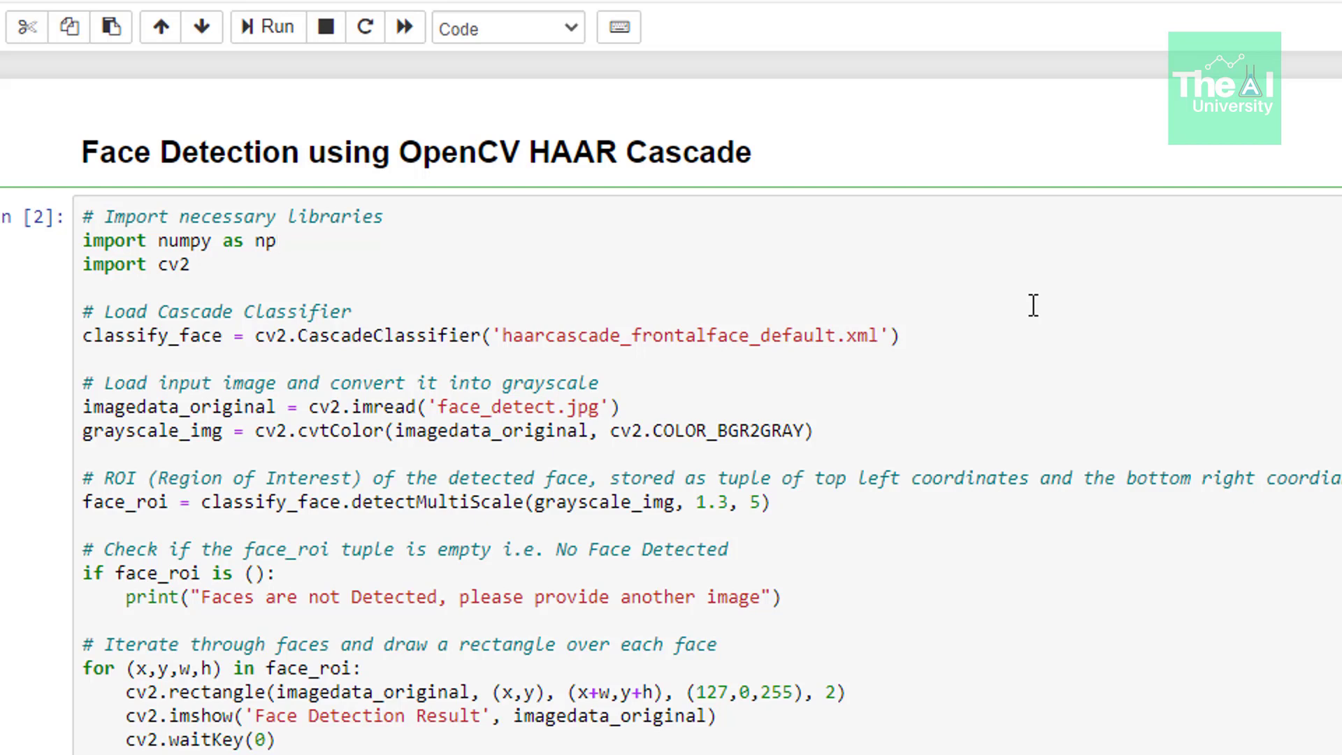
click(275, 240)
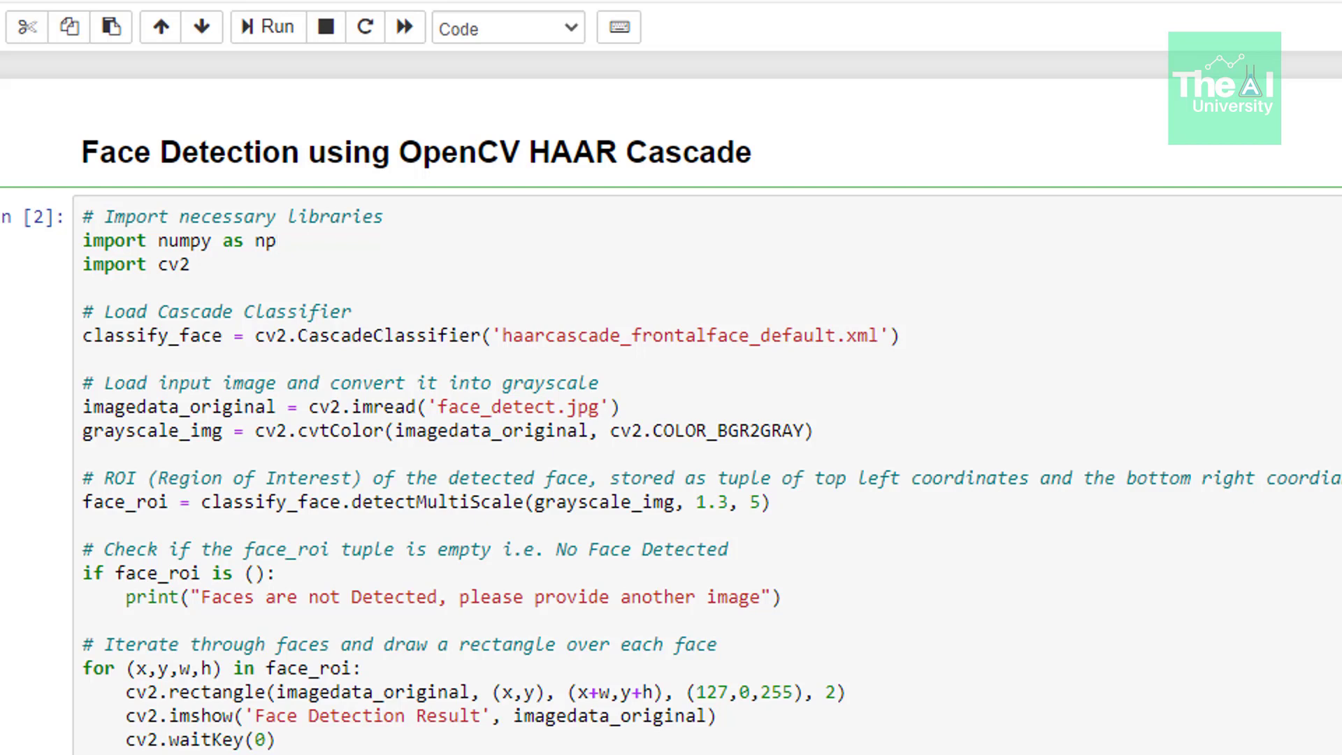
scroll(down, 3)
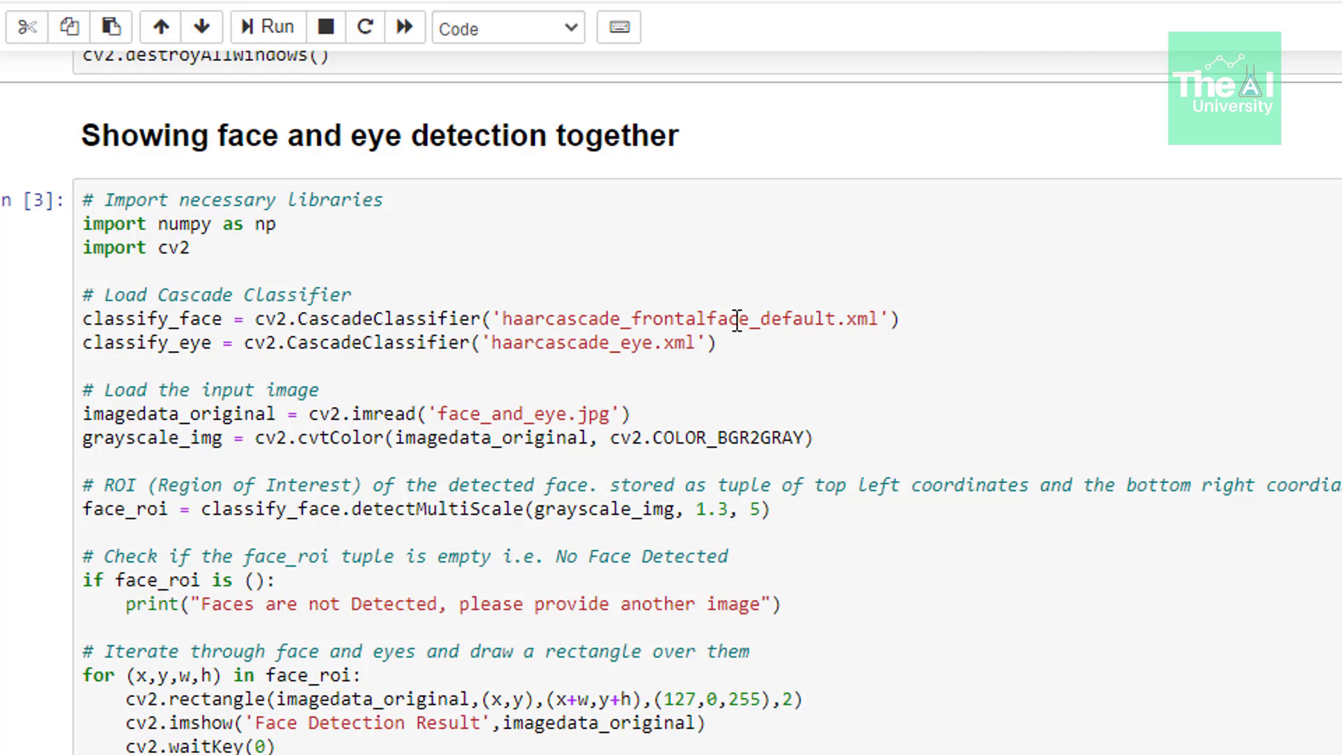
scroll(down, 3)
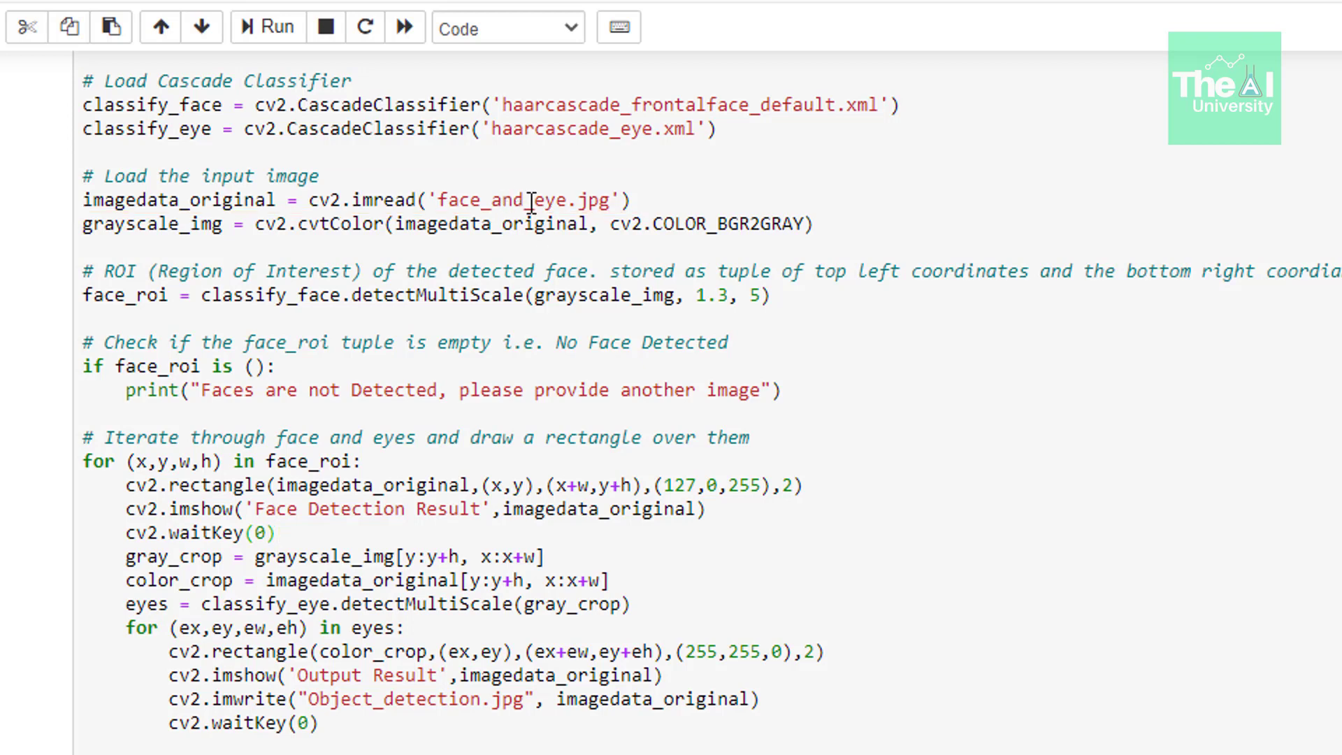
scroll(down, 3)
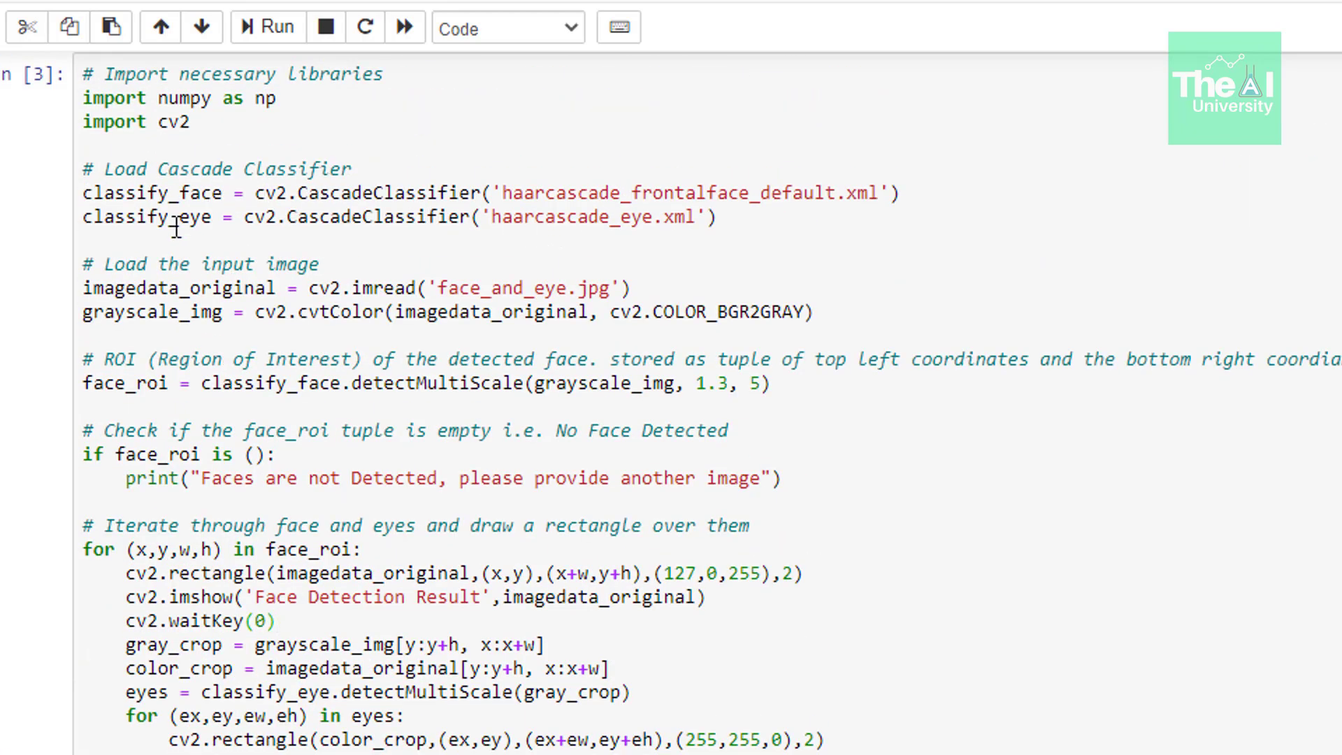
triple_click(394, 217)
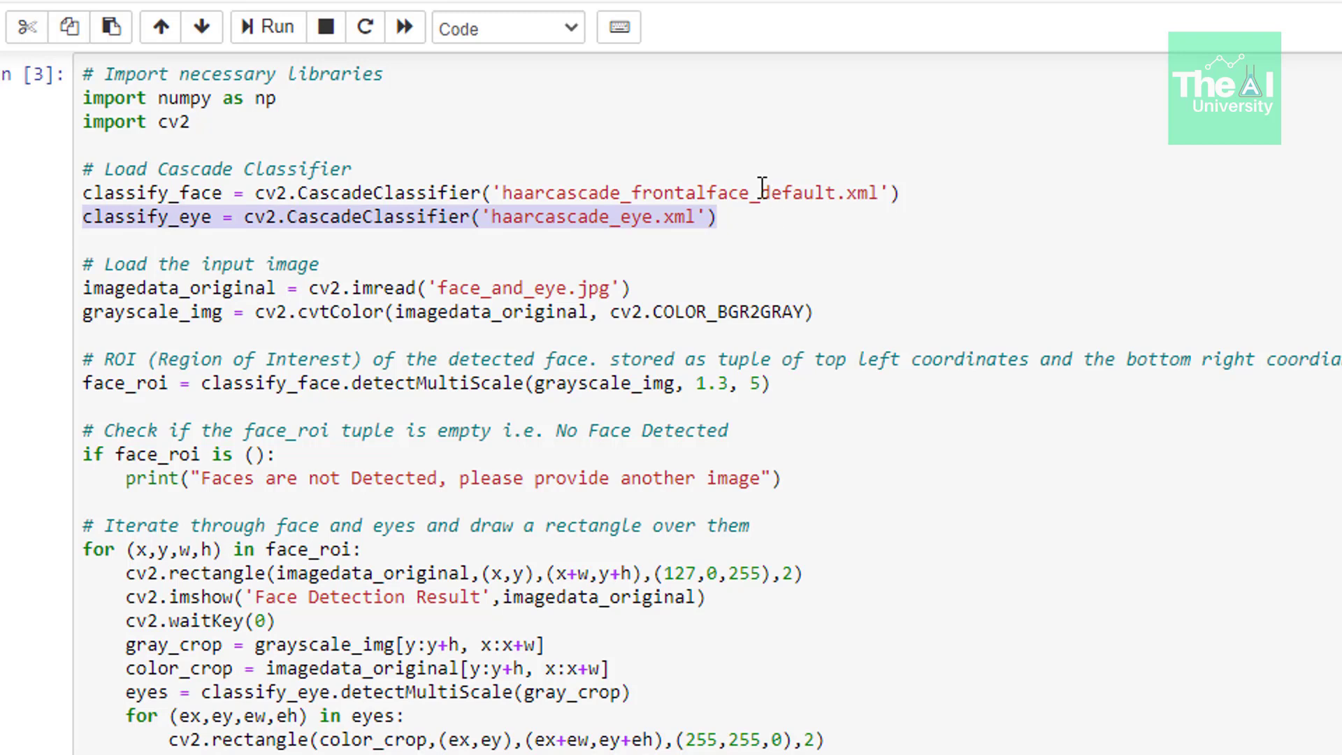
scroll(down, 3)
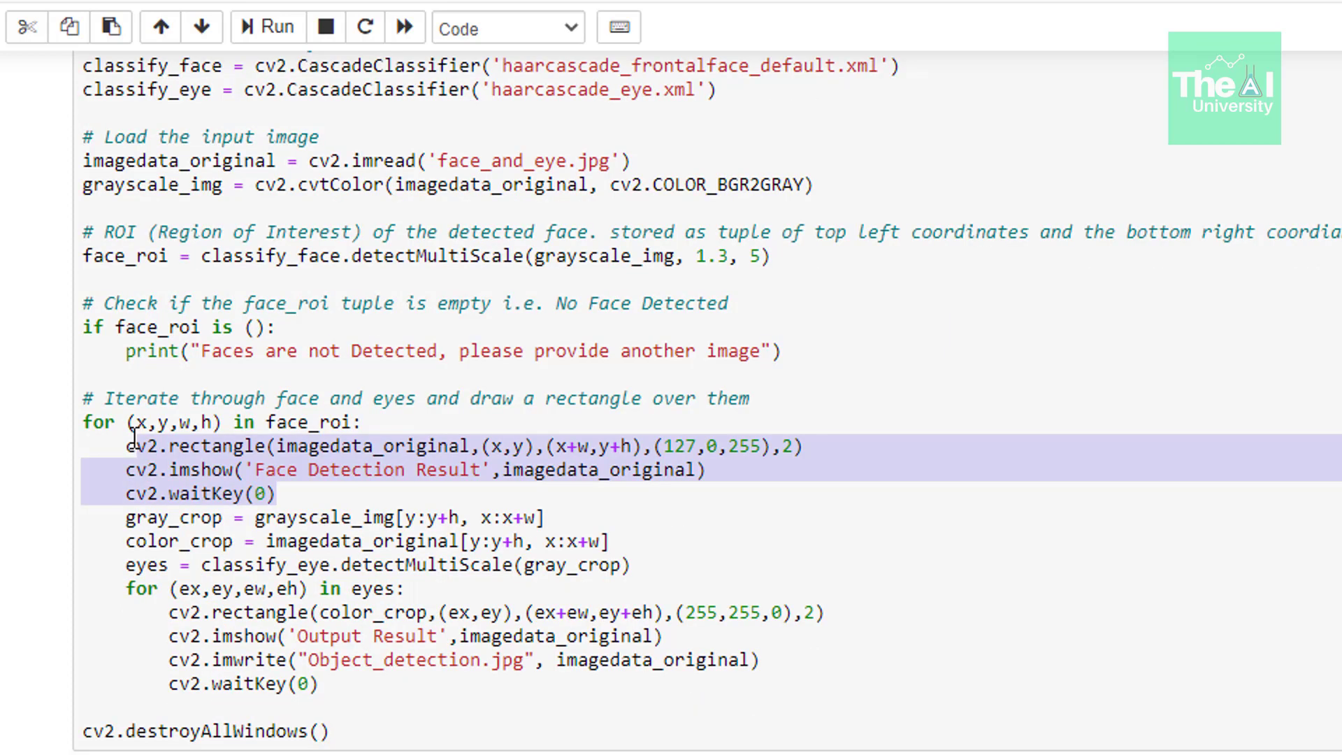
scroll(down, 3)
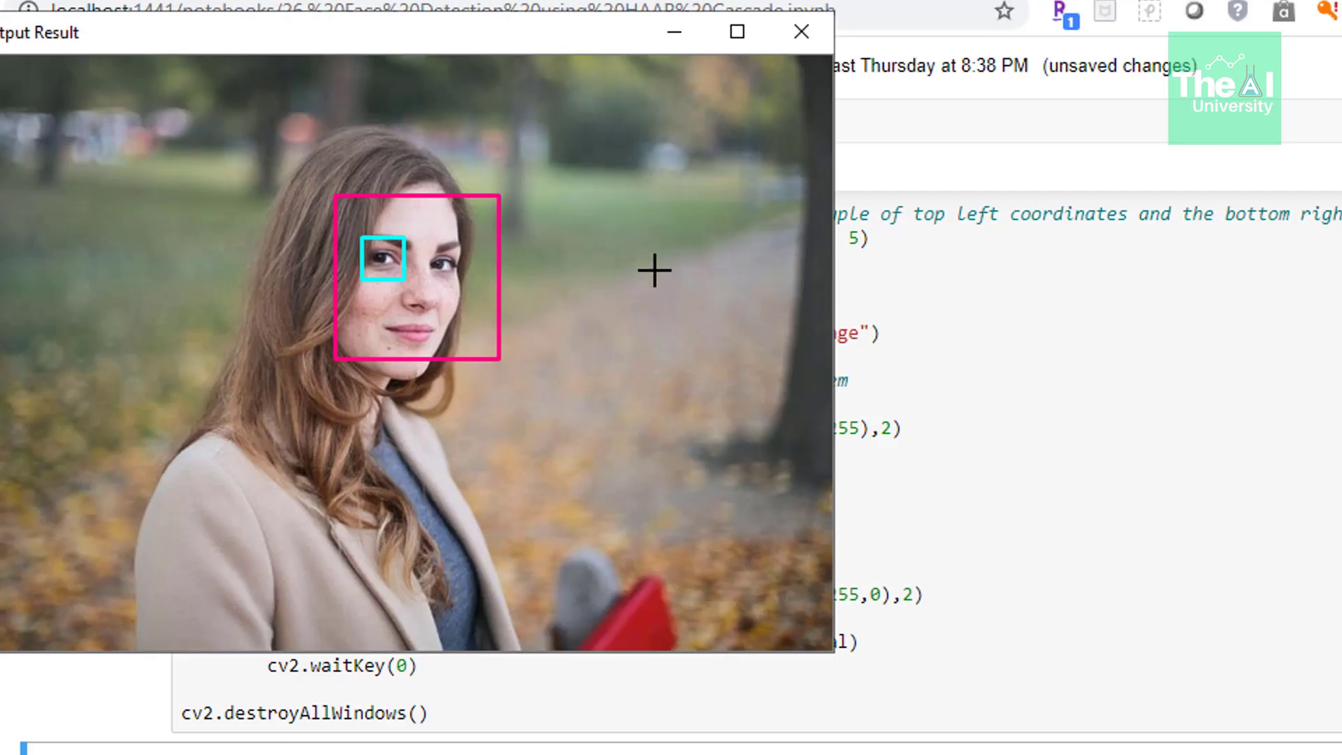
mouse_move(411, 264)
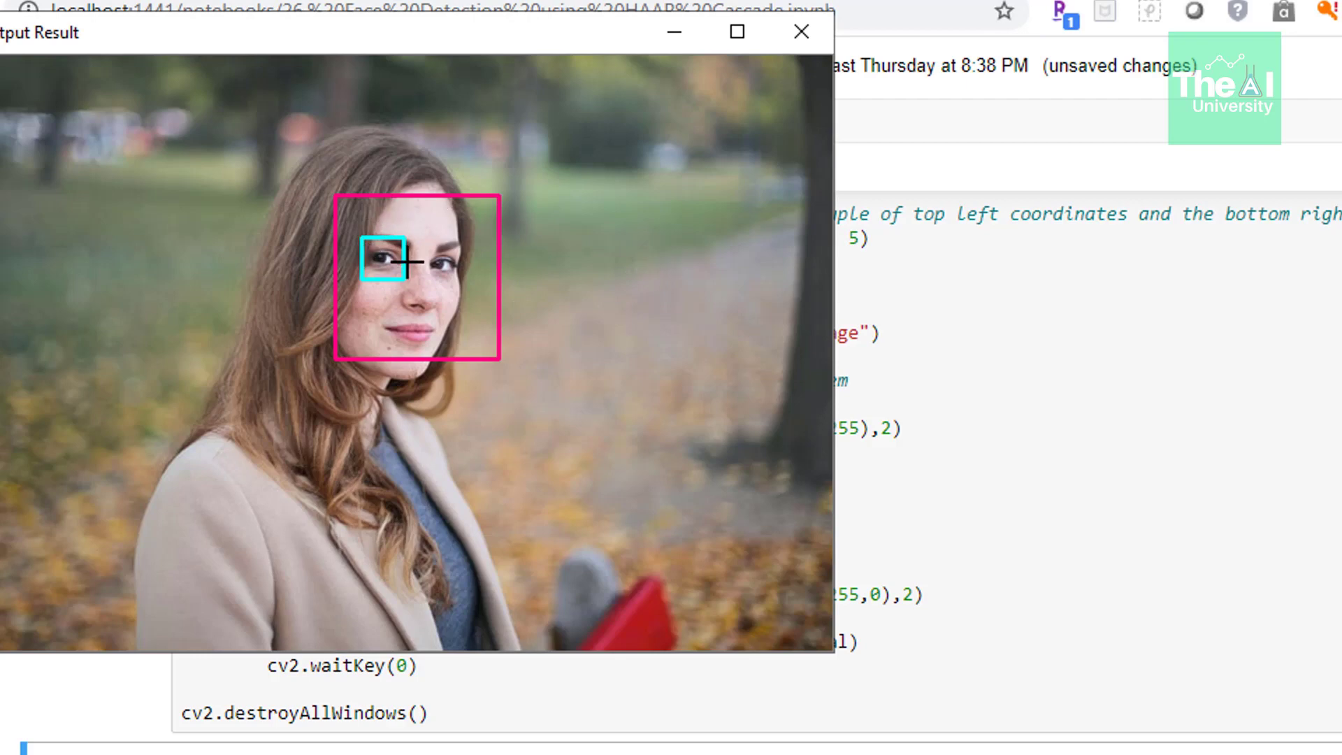
mouse_move(582, 265)
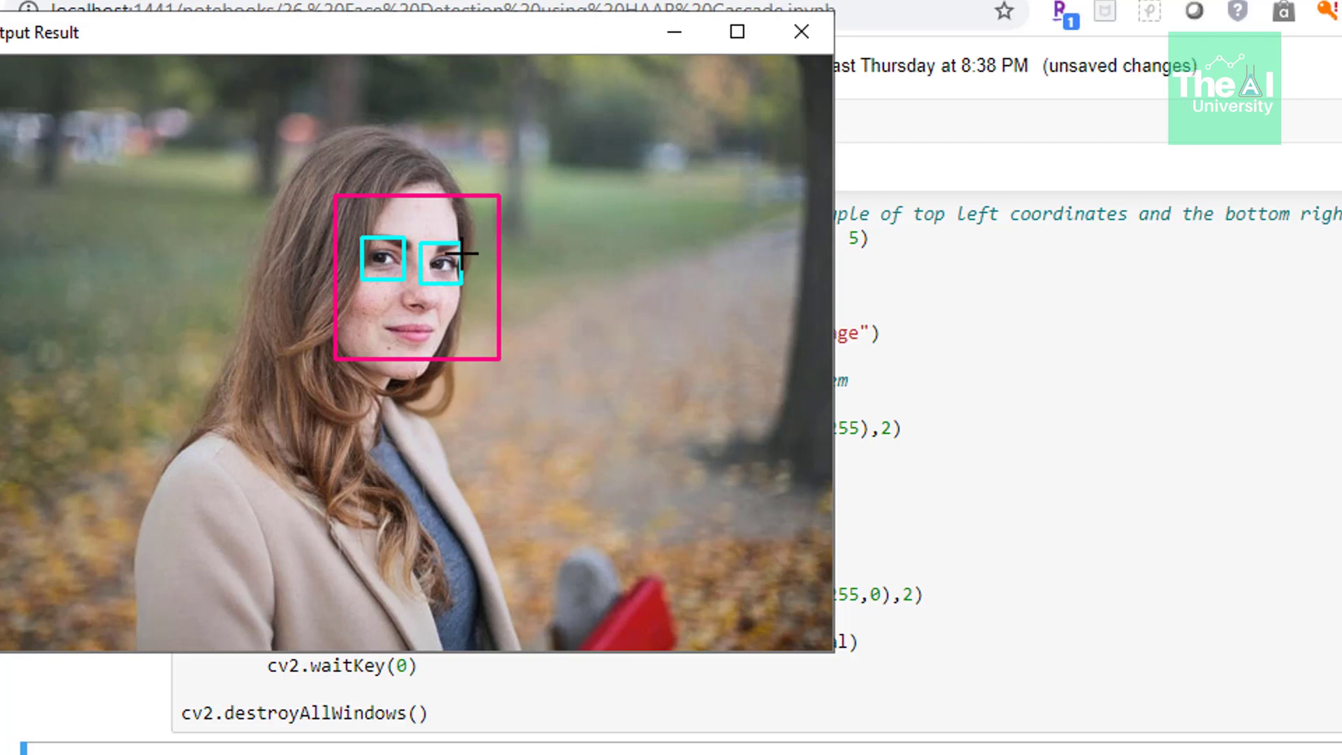
mouse_move(420, 186)
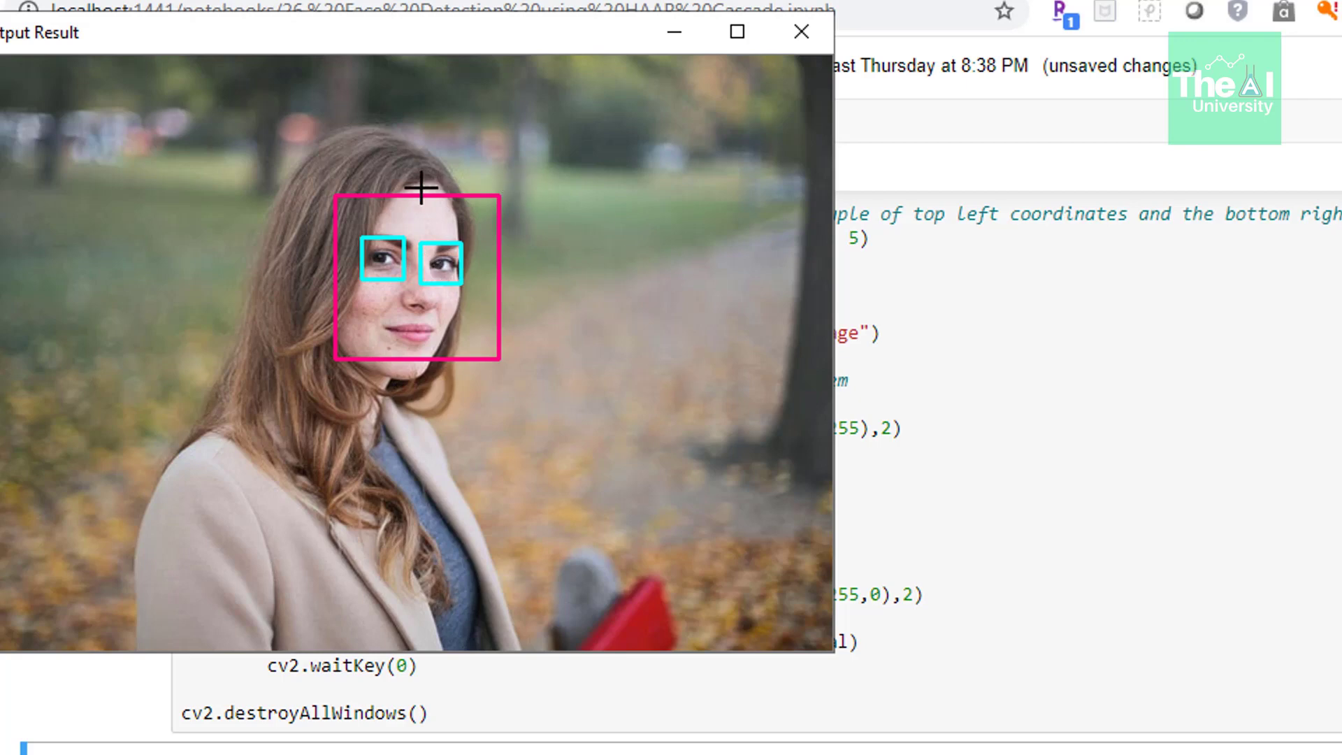
mouse_move(380, 266)
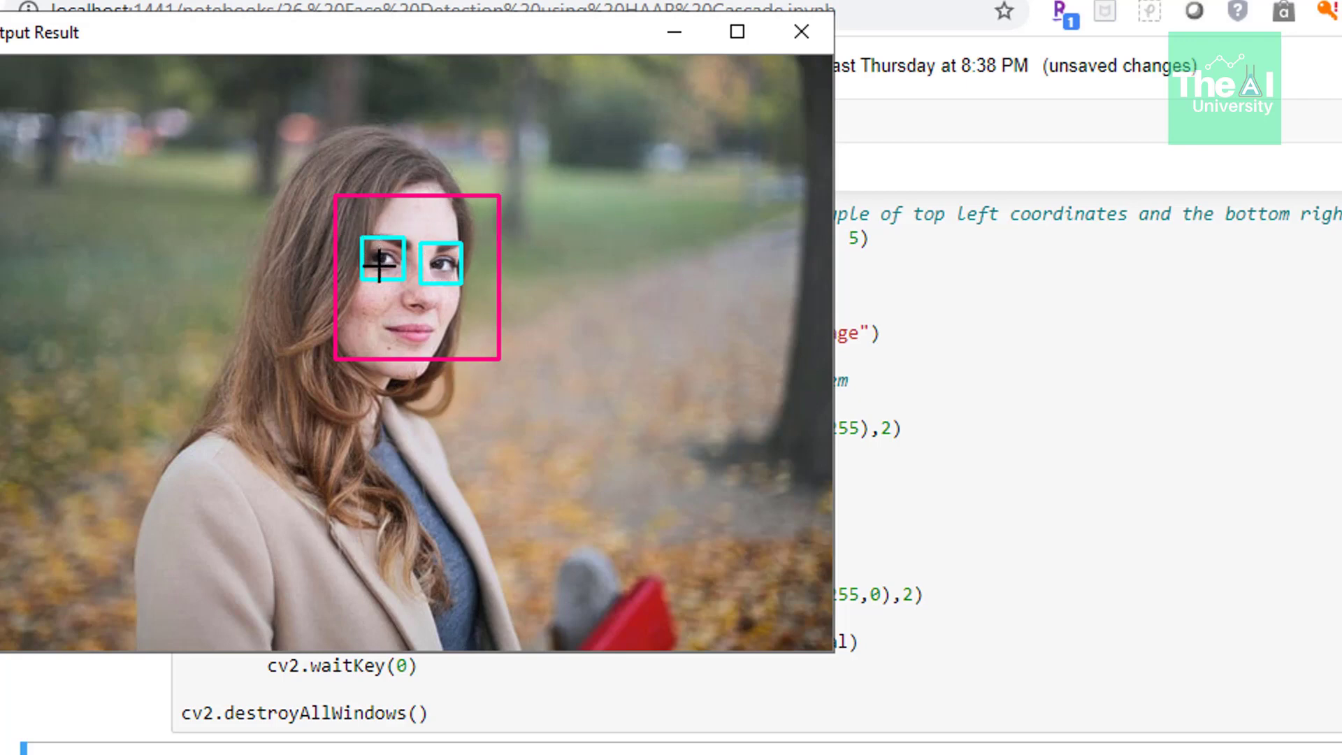
Close the Output Result window and scroll down to the Live Face Detection cell's detection function.
click(800, 32)
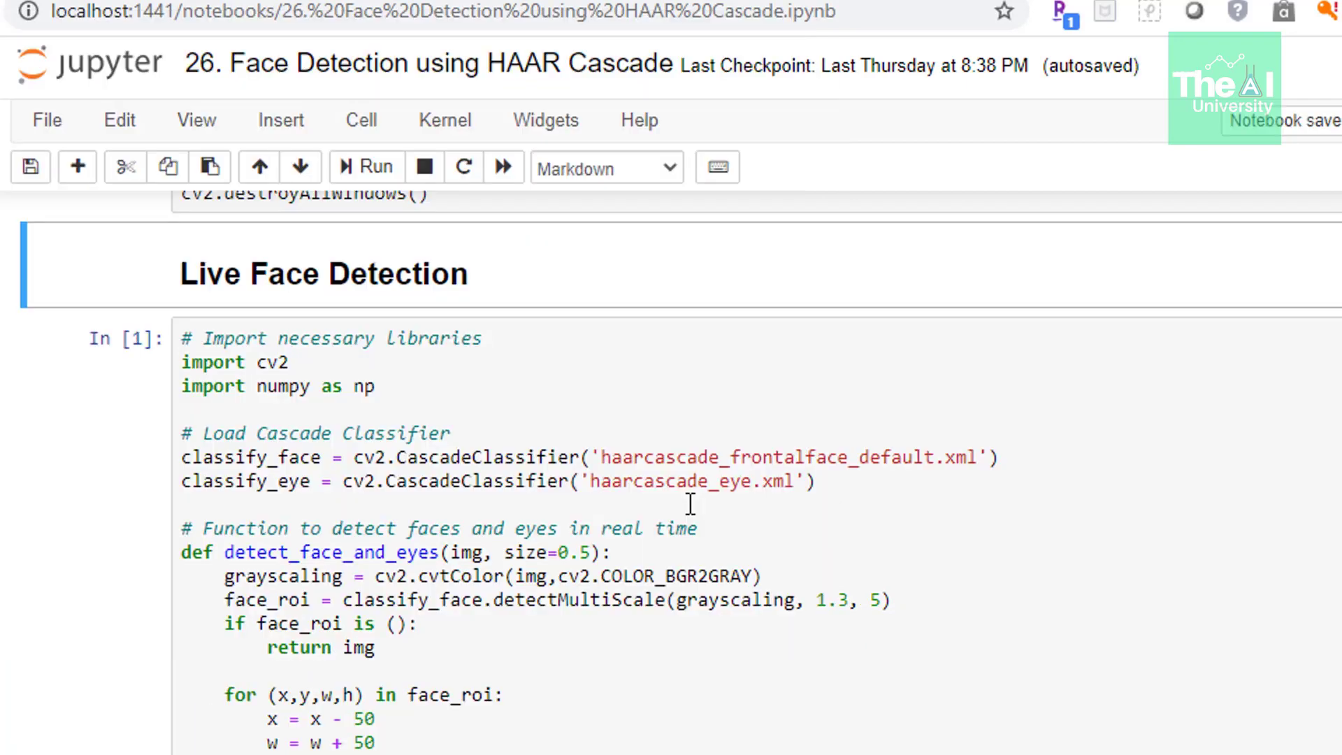
scroll(down, 3)
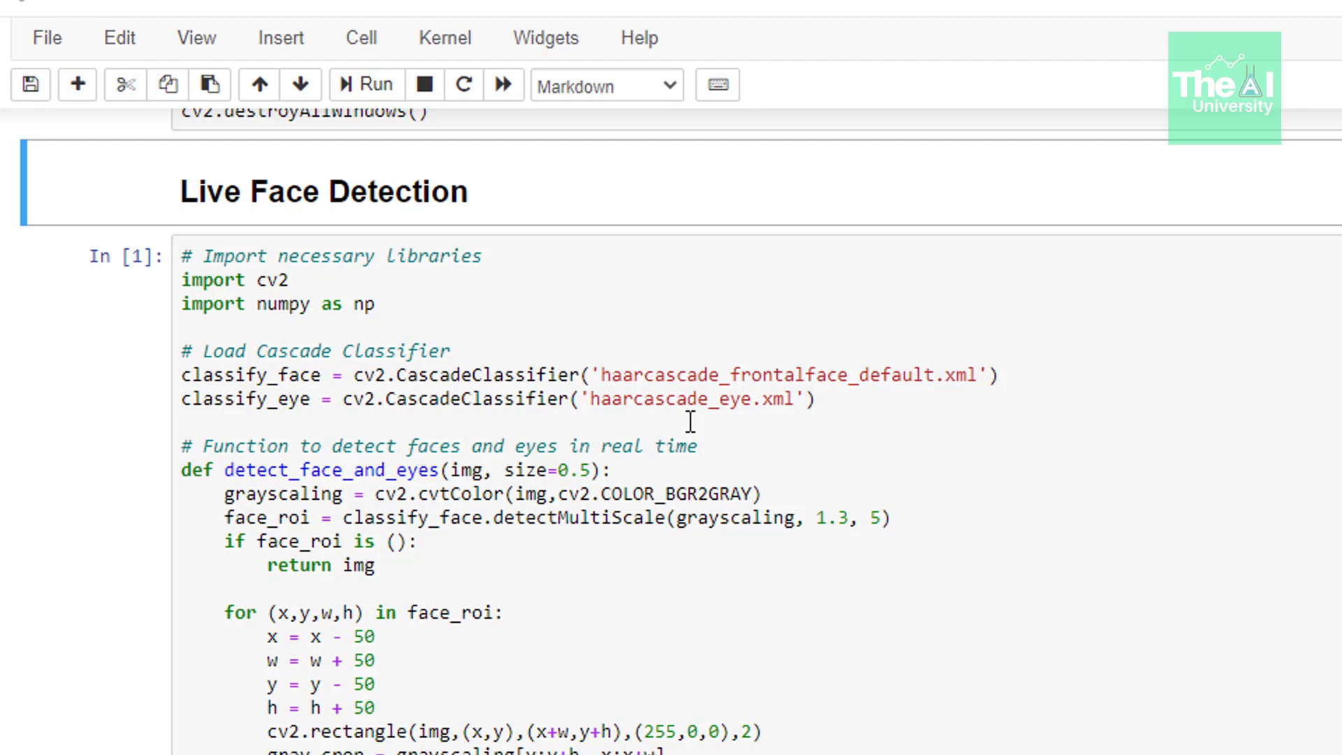
scroll(down, 3)
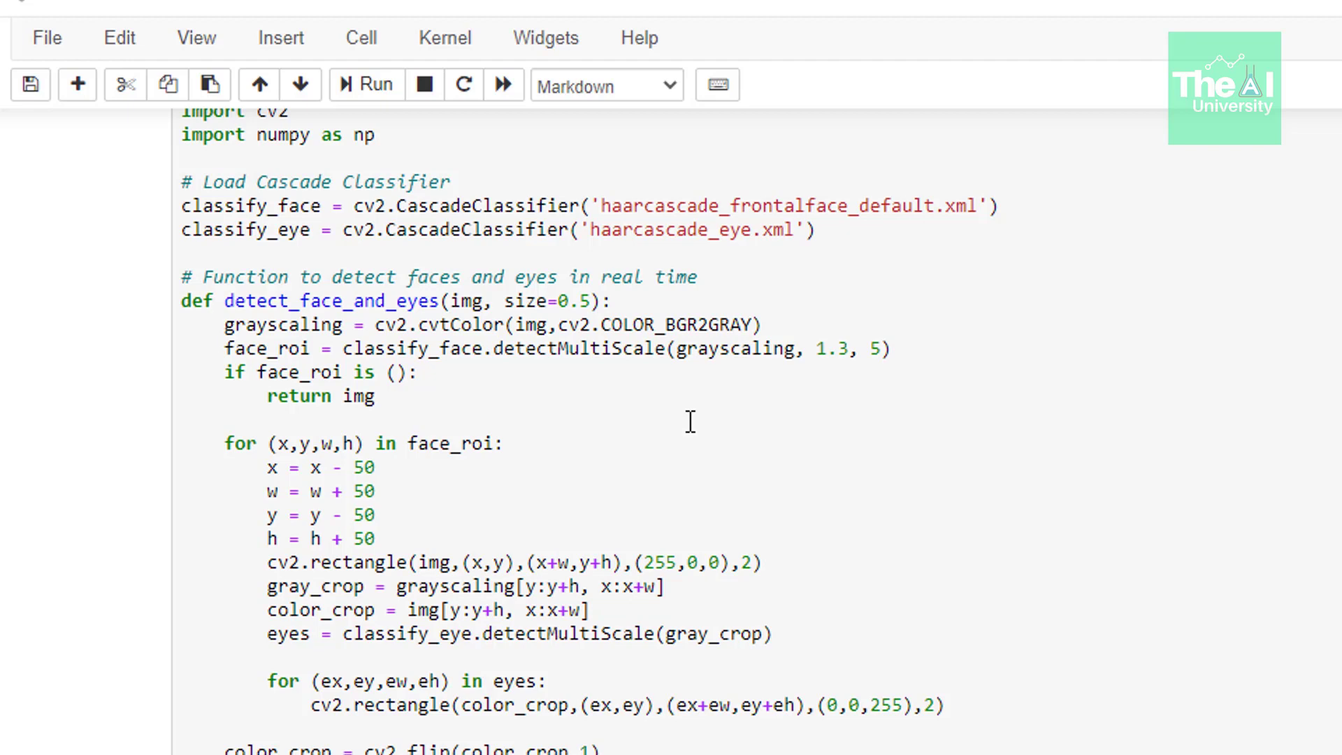
scroll(down, 3)
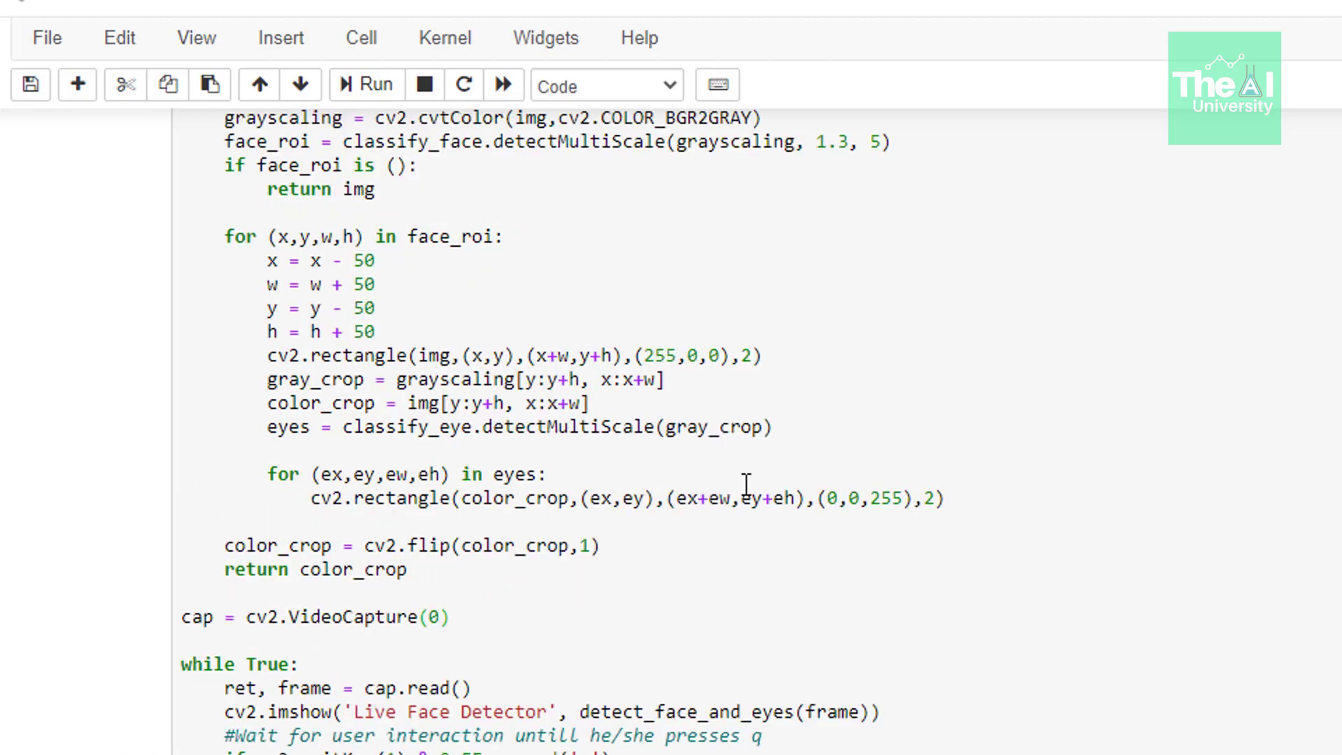
click(364, 84)
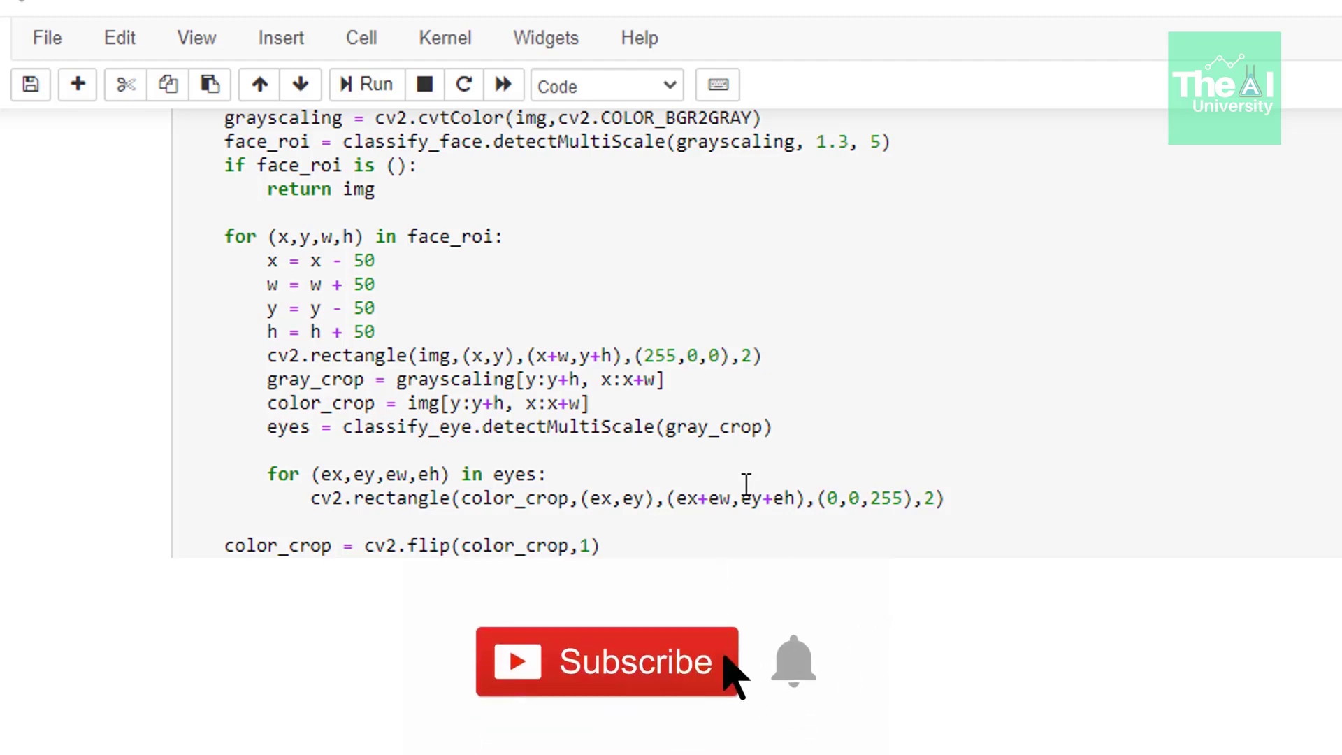
mouse_move(787, 663)
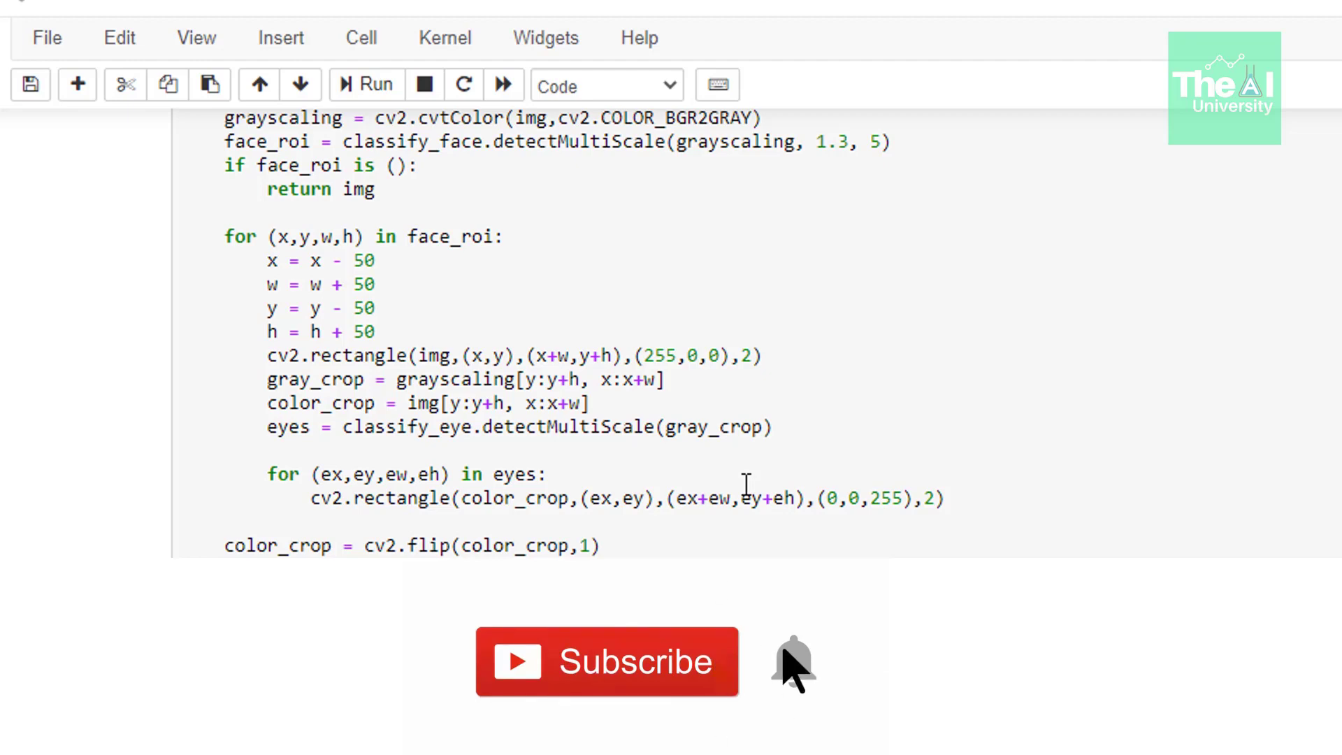